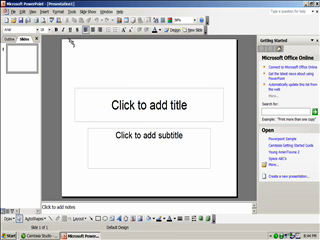
Create a new blank presentation from the File menu
left_click(12, 20)
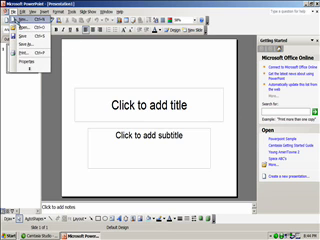
left_click(18, 27)
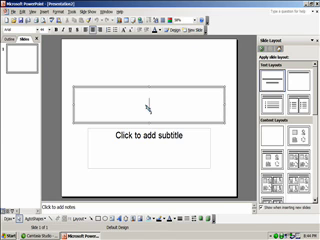
Type the title 'Power Point Presentations' and the subtitle 'Demonstration' on the first slide
type("Power P")
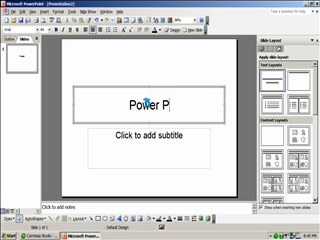
type("oint P")
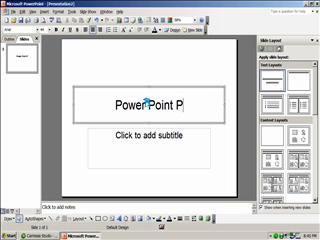
type("resenta")
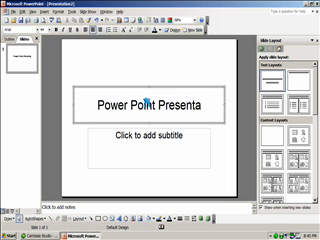
type("tions")
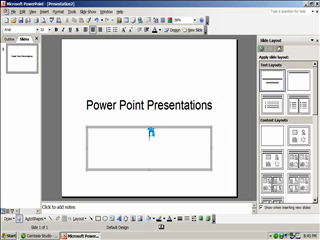
type("Demons")
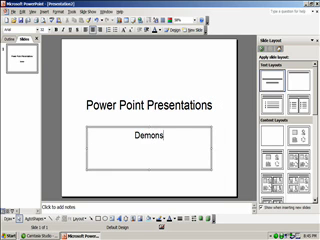
type("tration")
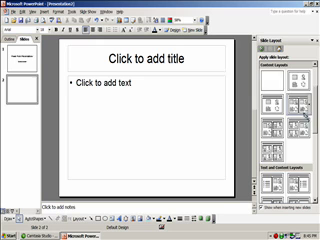
Give the second slide the Title, Text, and Content layout and title it 'Slide 1'
scroll("down", 3)
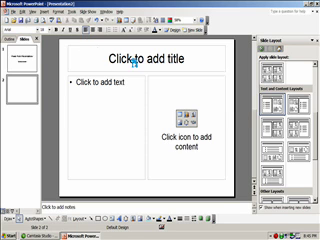
type("Slide 1")
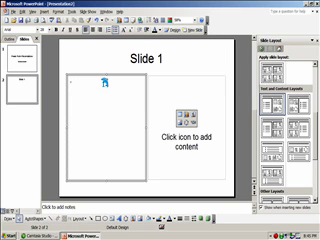
Add the bullet 'Layout' and computer clip art to the second slide
type("Layout")
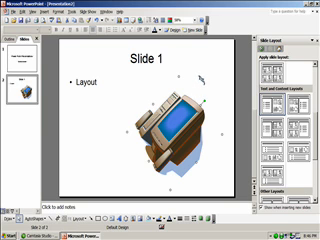
key("Delete")
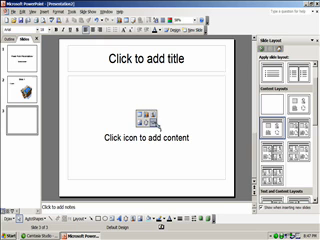
Insert the purple flower photo on the third slide and title it 'Slide 2'
left_click(150, 118)
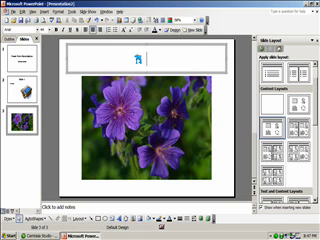
type("Slide")
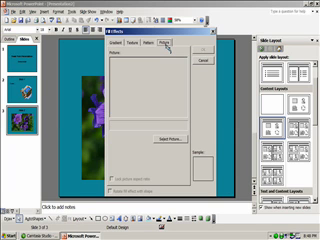
Use the flower photo as the third slide's picture background via Fill Effects
left_click(160, 132)
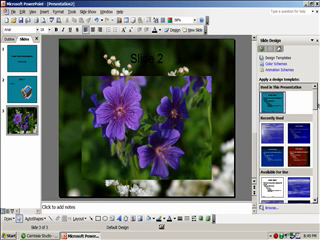
Apply the warm red floral-border design template to all three slides
scroll("down", 3)
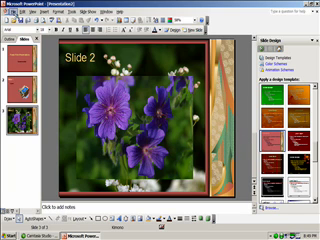
left_click(8, 18)
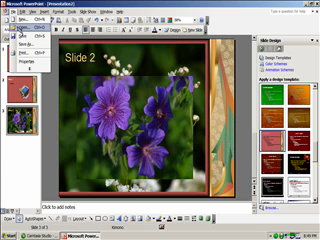